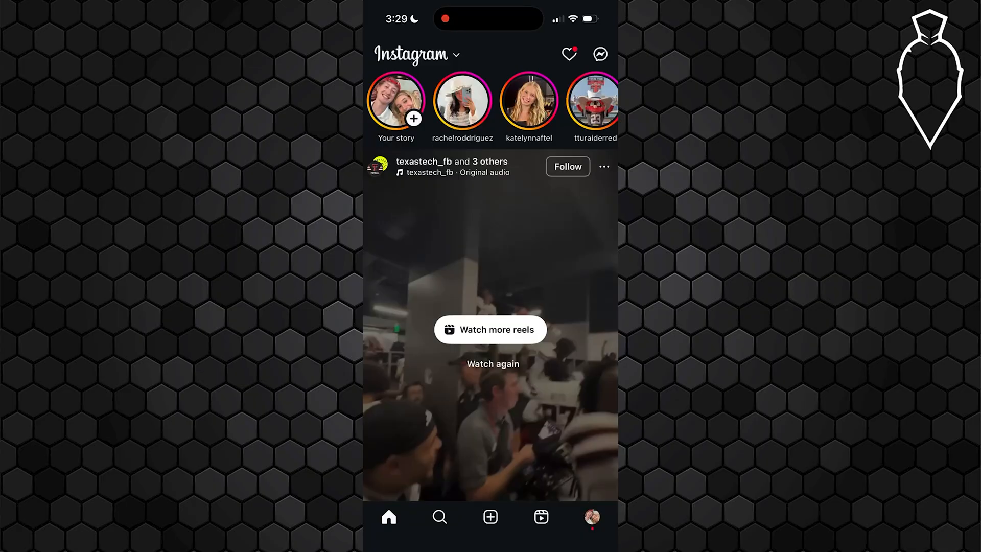
# Step: Open the Explore page from the Search tab to see suggested posts
pyautogui.click(440, 517)
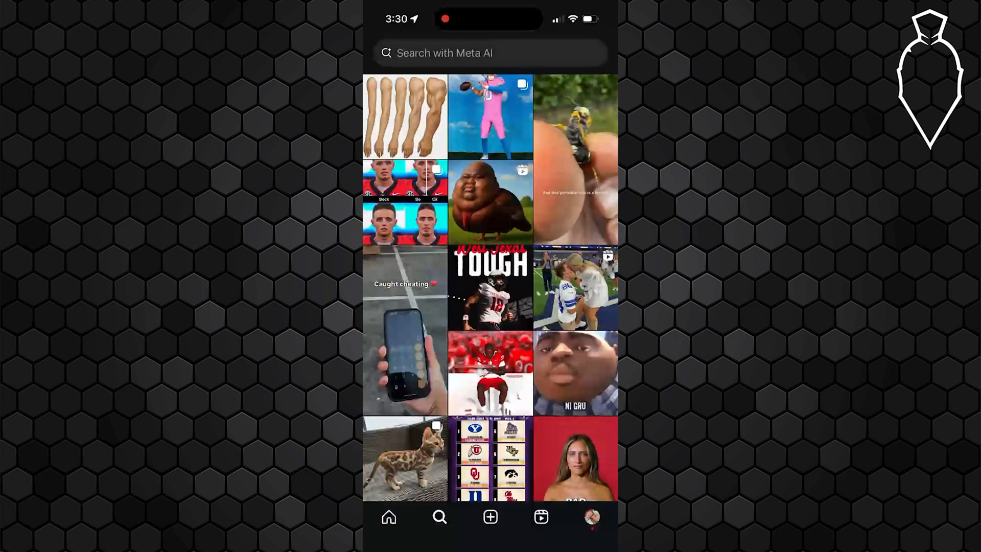
# Step: Tap the search bar and type 'jckvb' before returning to the home feed
pyautogui.click(490, 53)
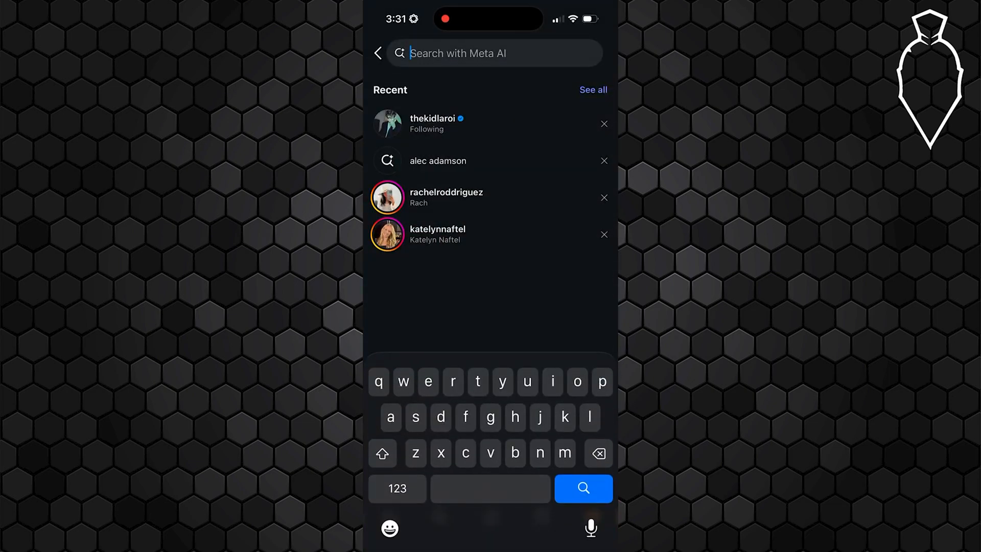
pyautogui.write('jckvb')
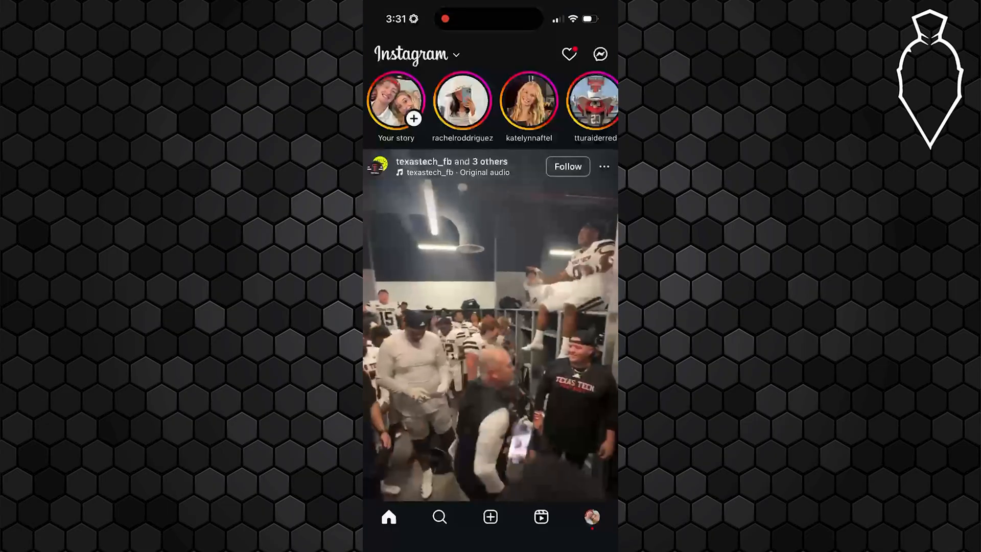
# Step: Open the direct messages inbox and enter the Meta AI chat
pyautogui.click(599, 53)
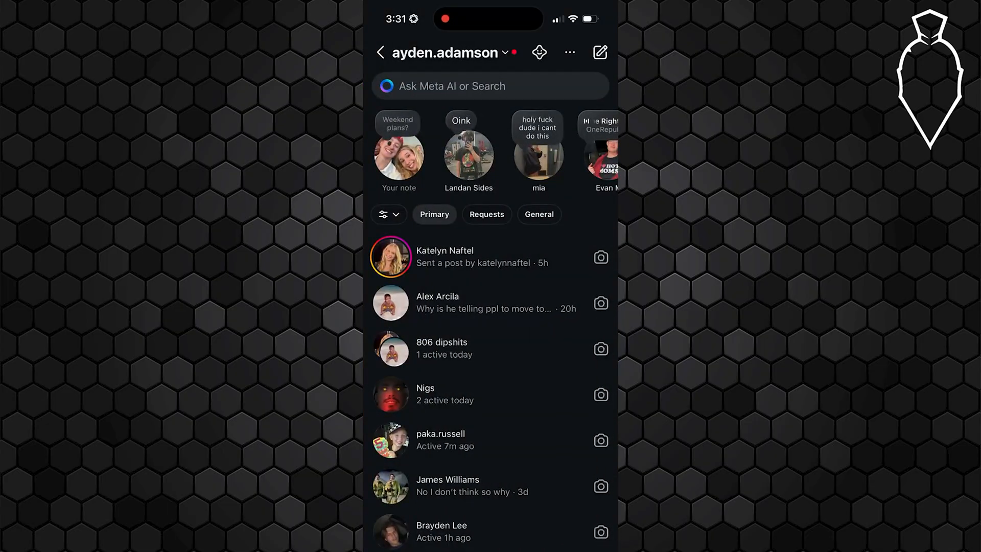
pyautogui.click(490, 86)
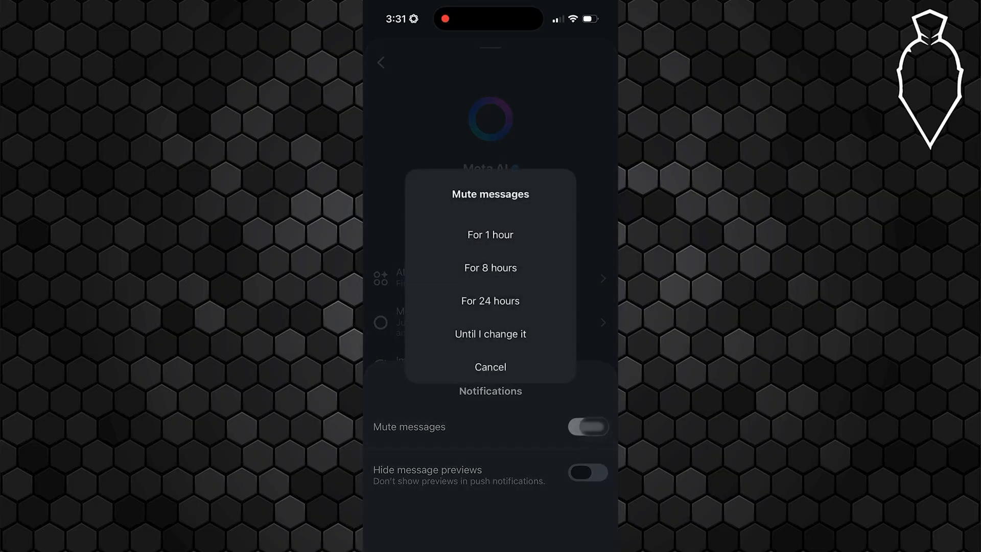
# Step: Mute the Meta AI chat with the 'Until I change it' duration
pyautogui.click(491, 300)
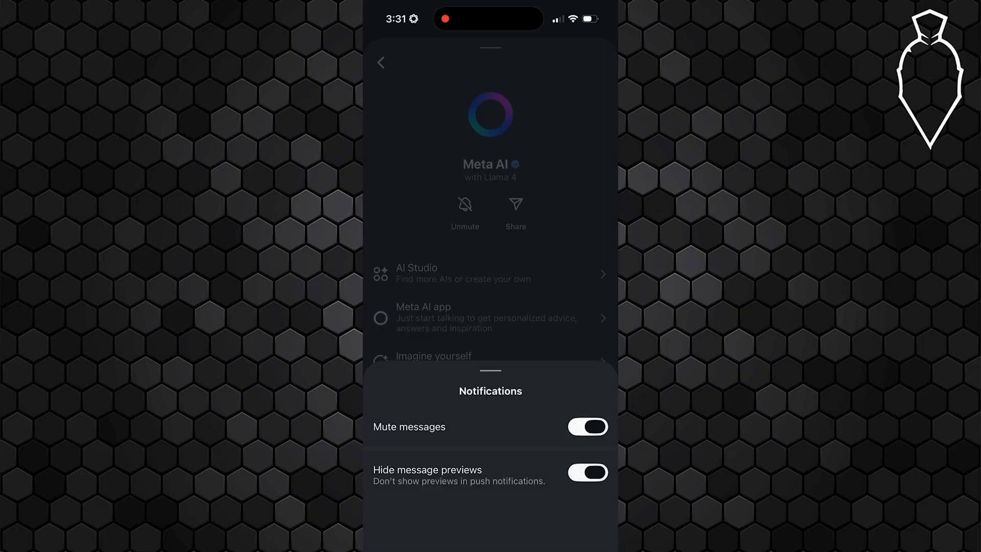